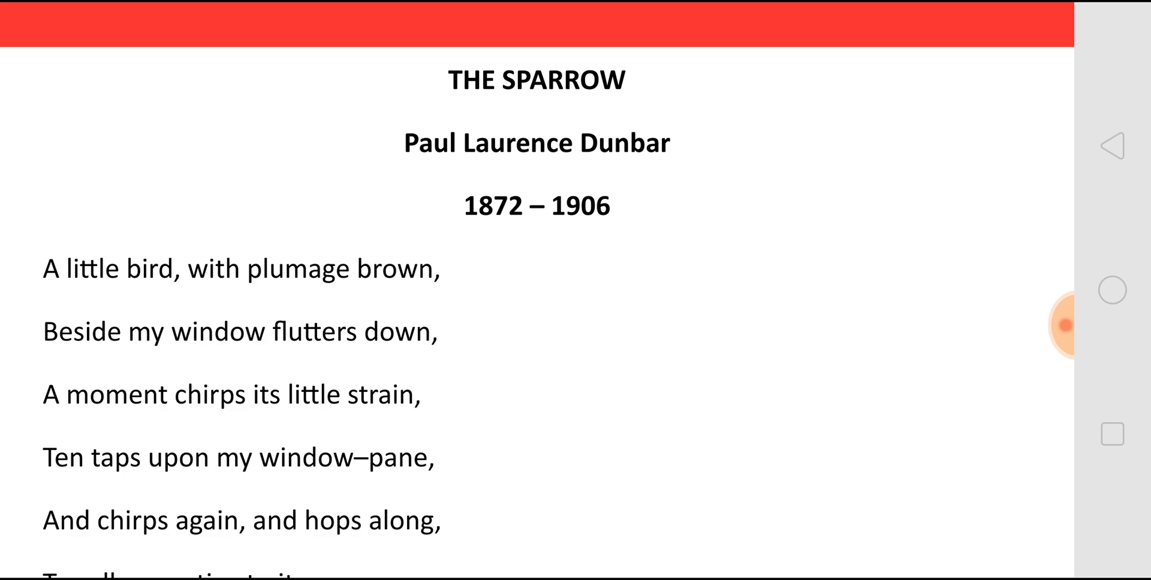
scroll("down", 3)
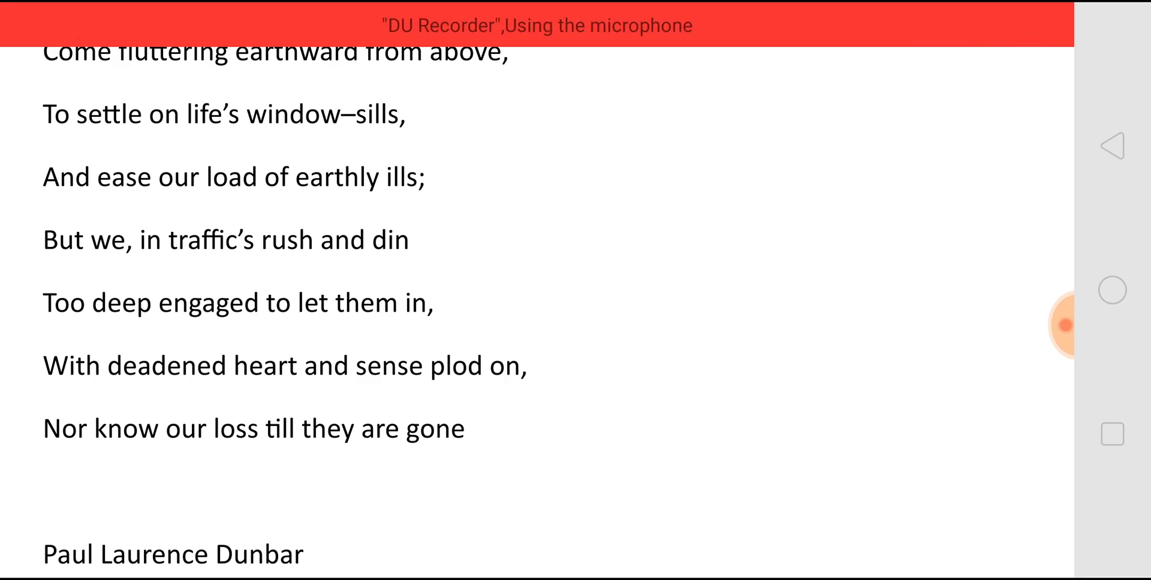
scroll("down", 3)
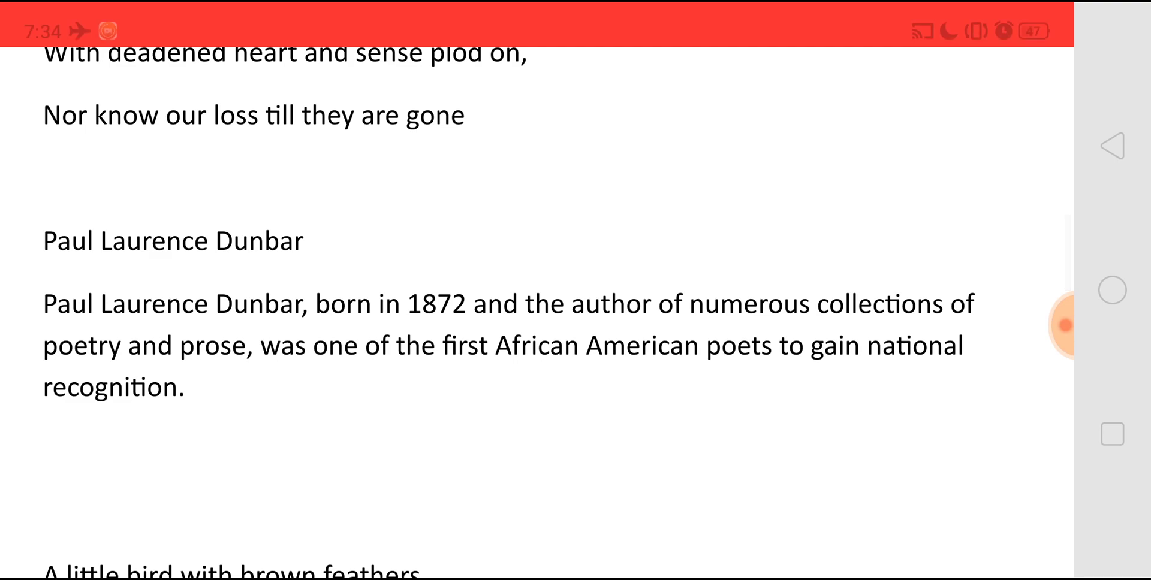